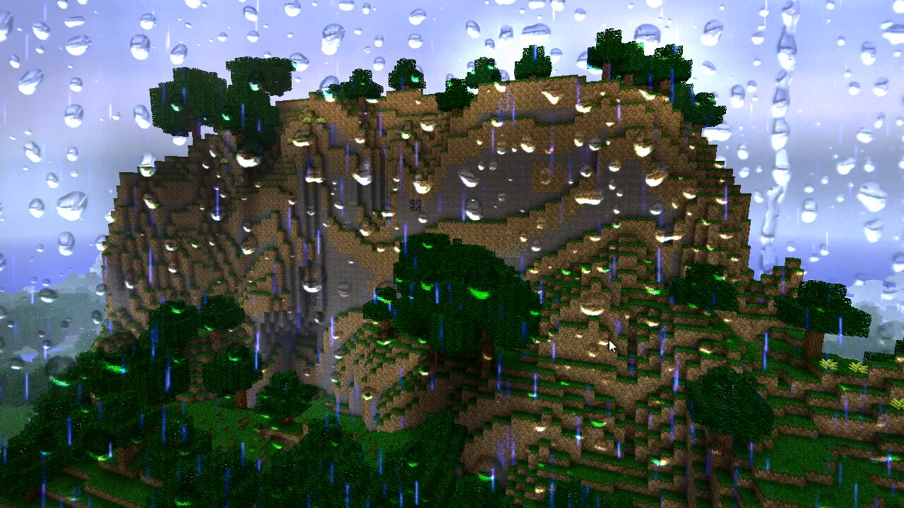
mouse_move(192, 407)
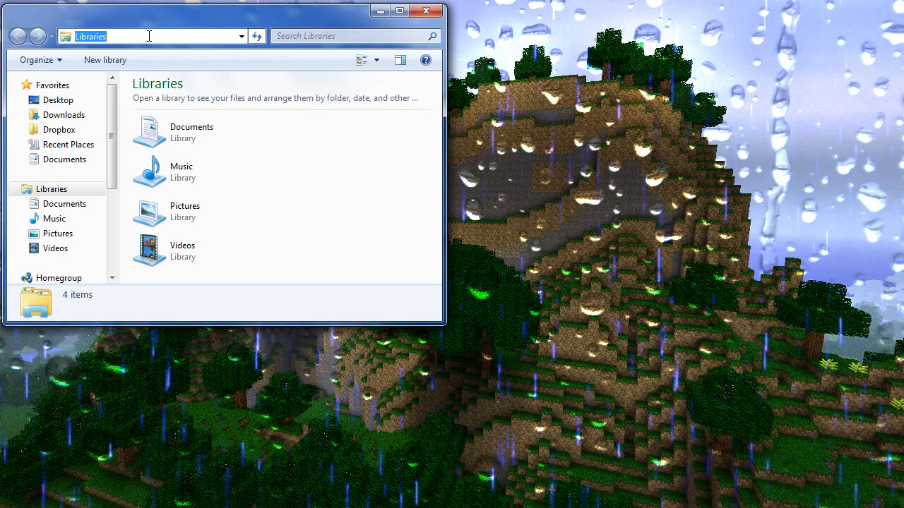
- Go to %appdata% to reach the AppData Roaming folder
type("%appda")
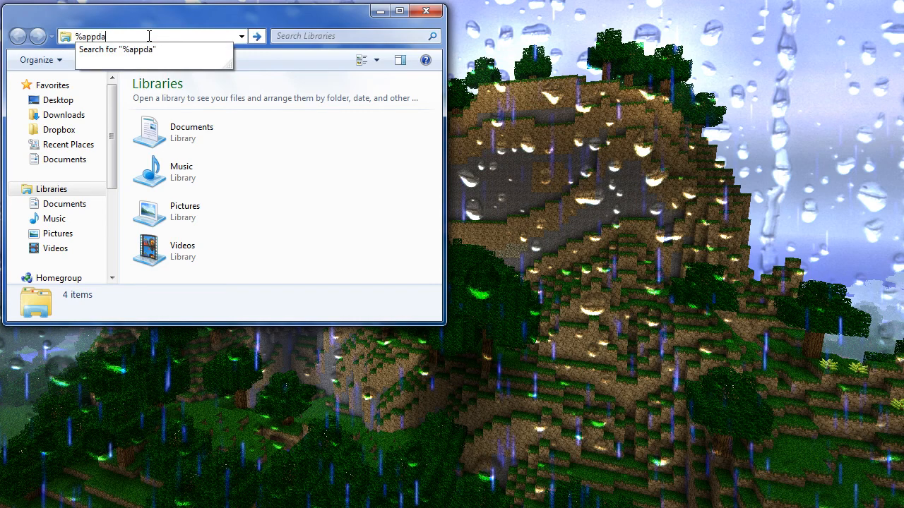
type("ta%")
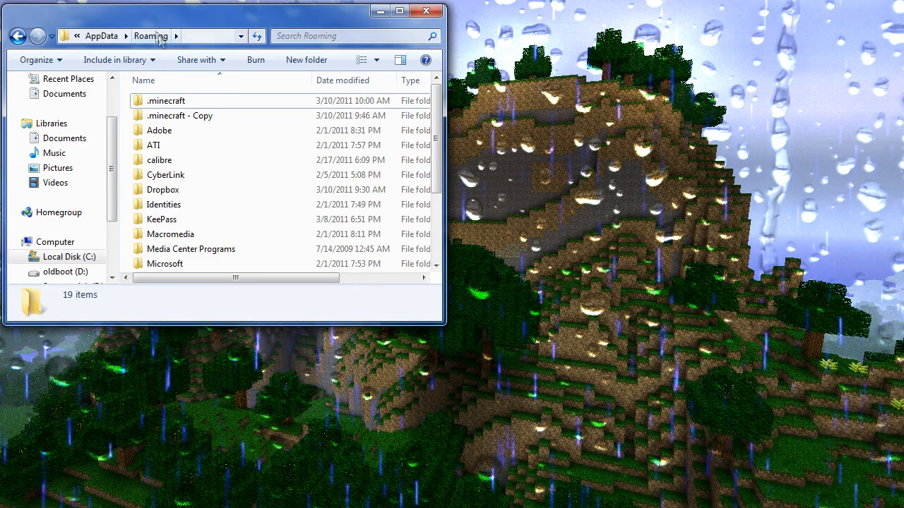
mouse_move(205, 205)
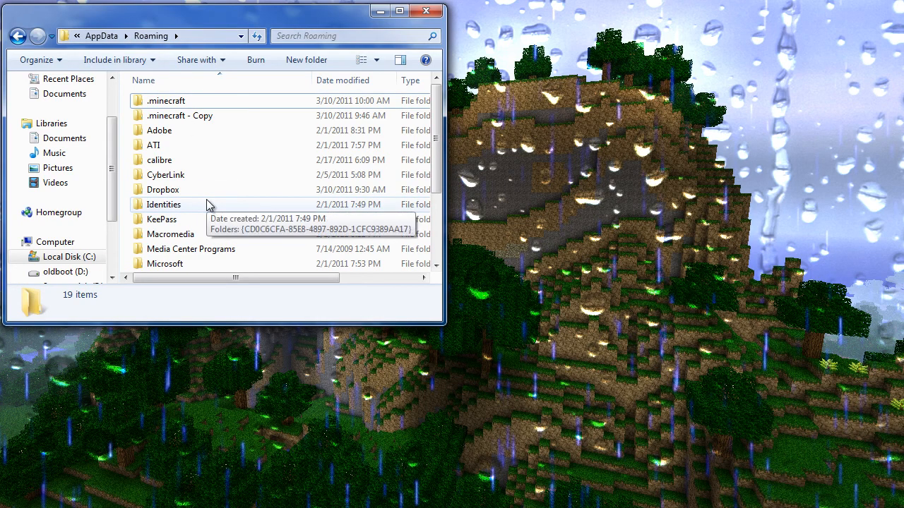
double_click(169, 100)
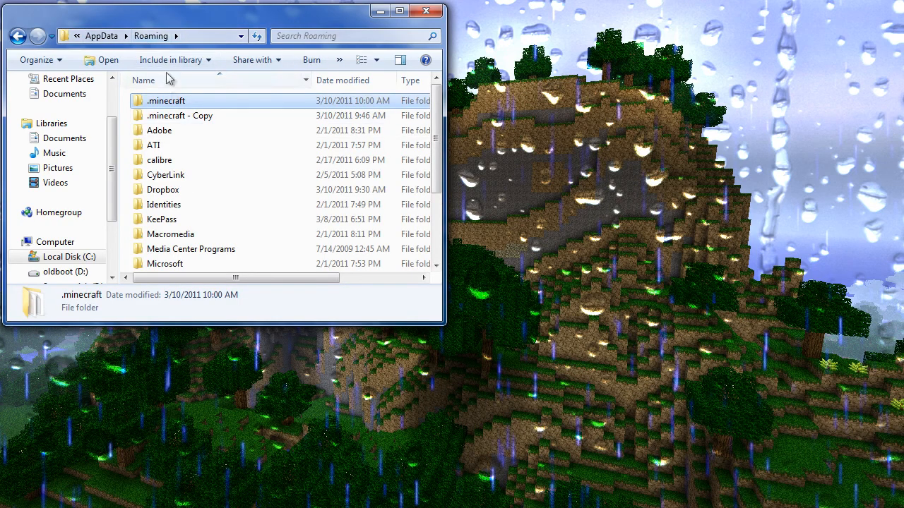
mouse_move(173, 104)
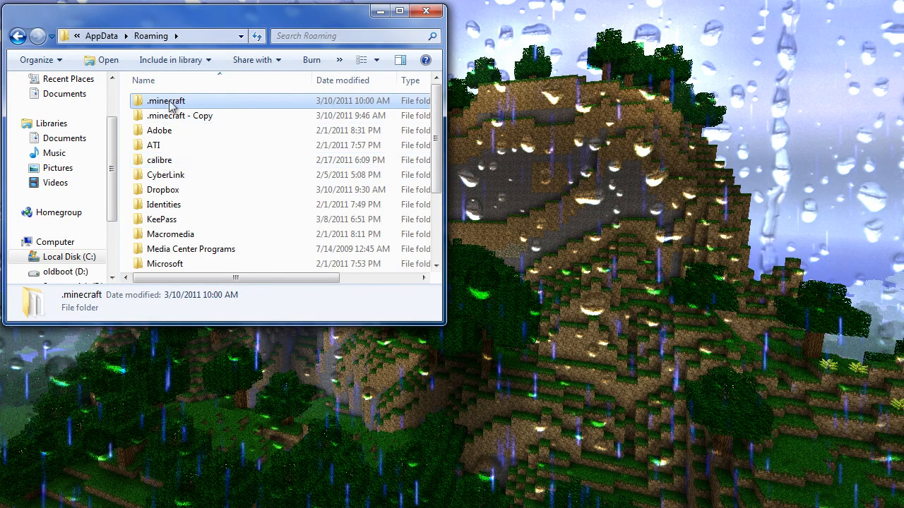
mouse_move(176, 115)
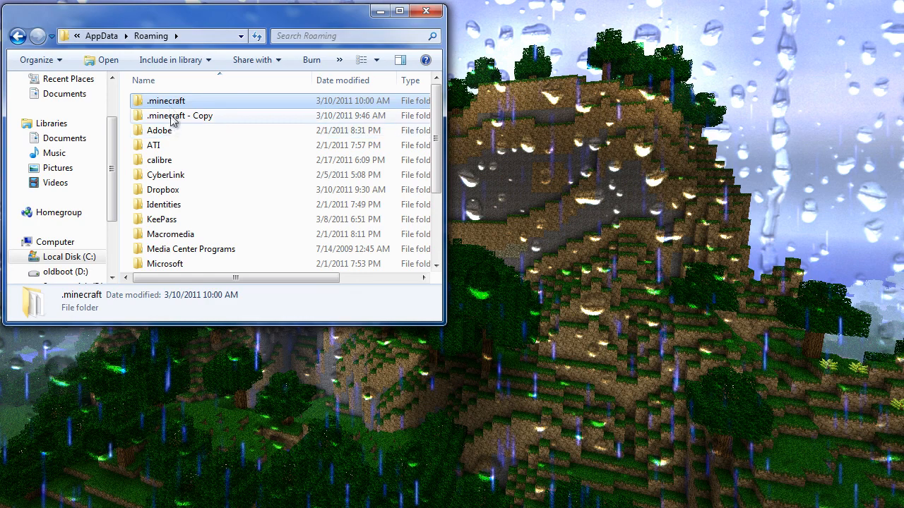
left_click(180, 115)
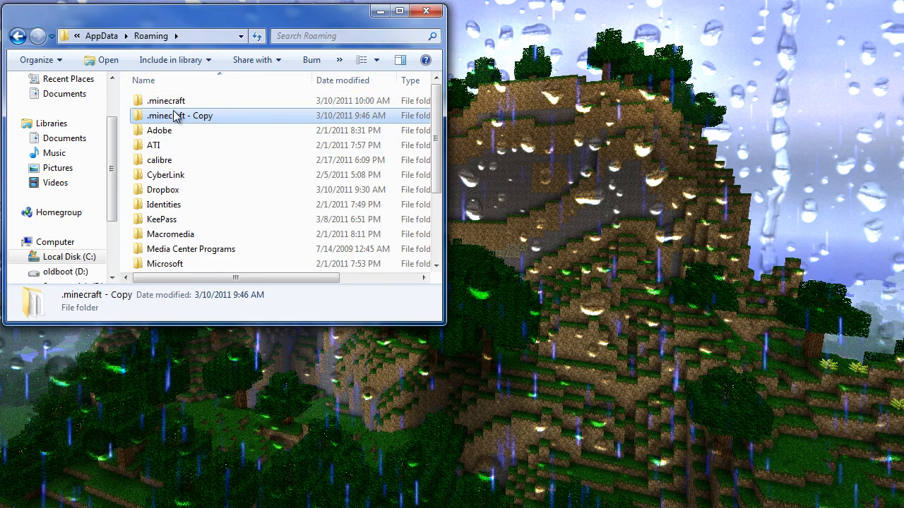
mouse_move(176, 115)
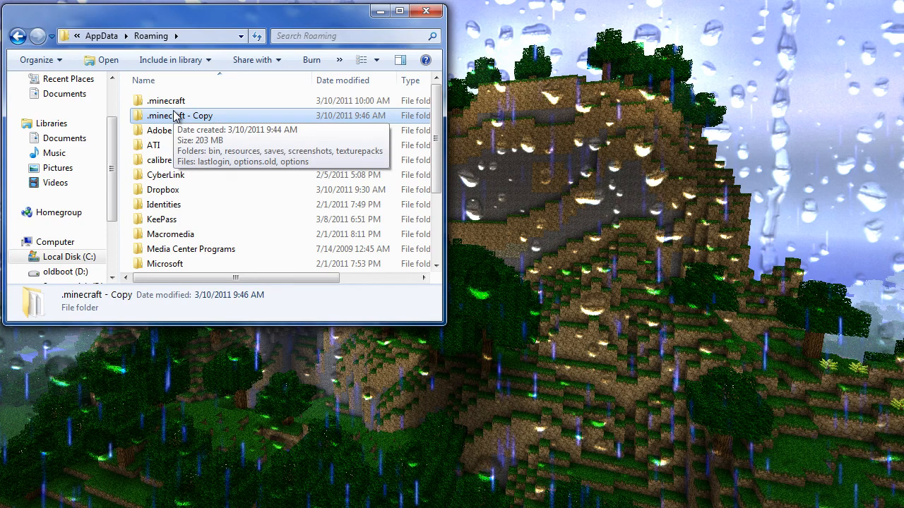
mouse_move(166, 100)
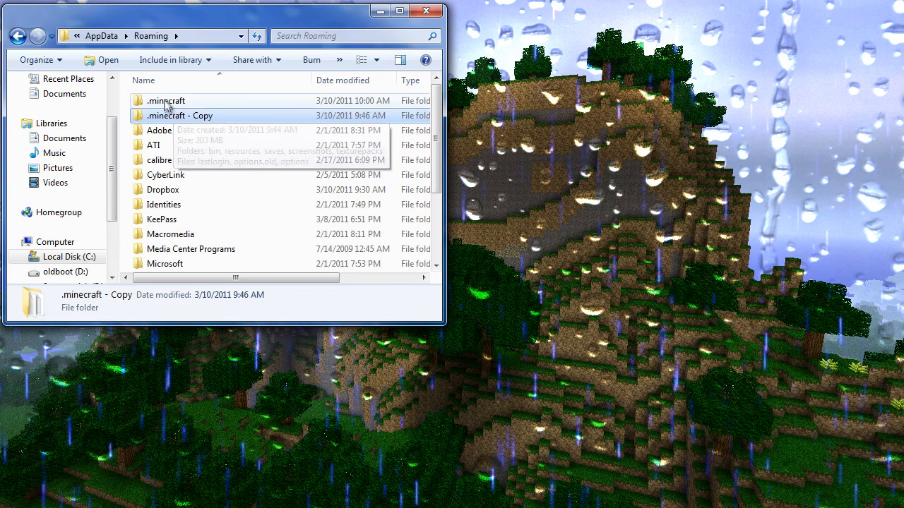
- Open .minecraft, look over bin, saves, texturepacks and screenshots, then open bin
double_click(168, 100)
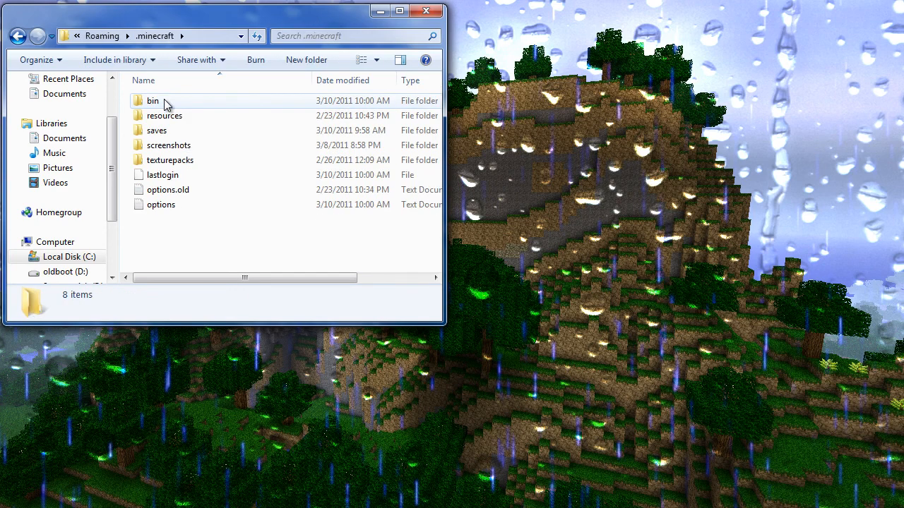
left_click(153, 101)
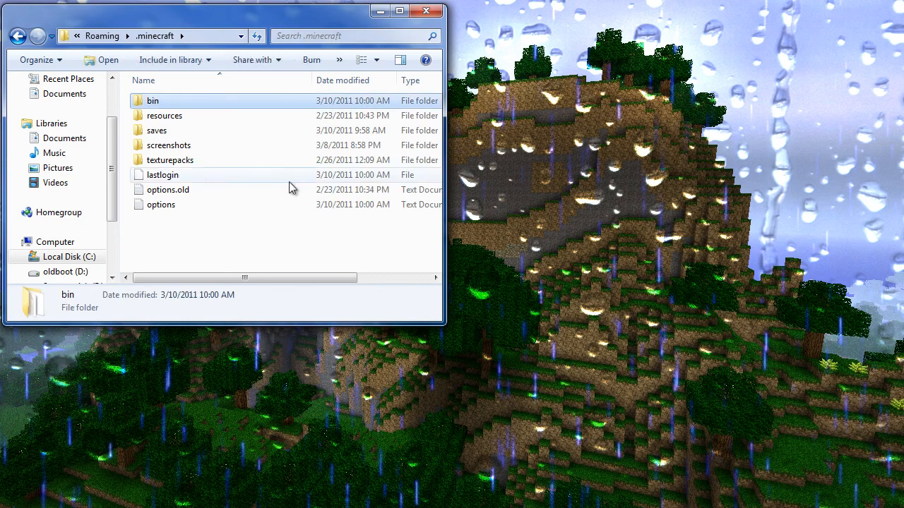
mouse_move(169, 110)
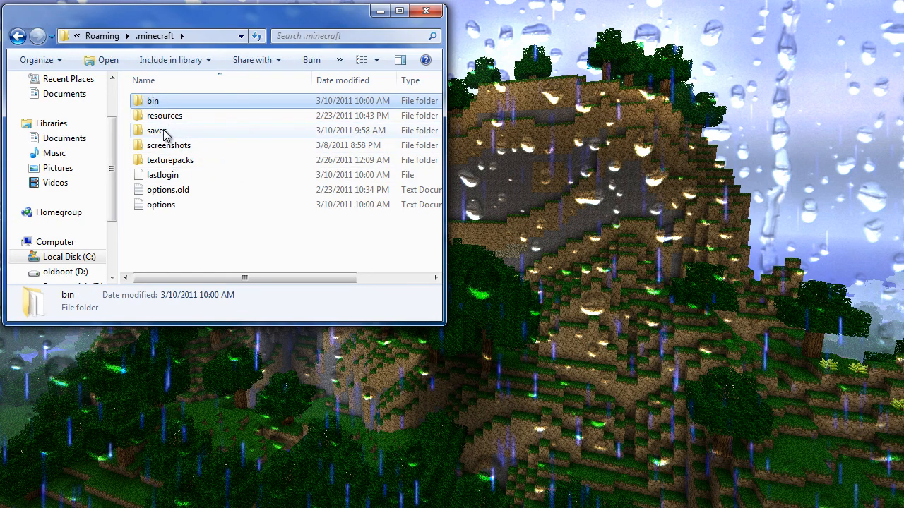
left_click(156, 131)
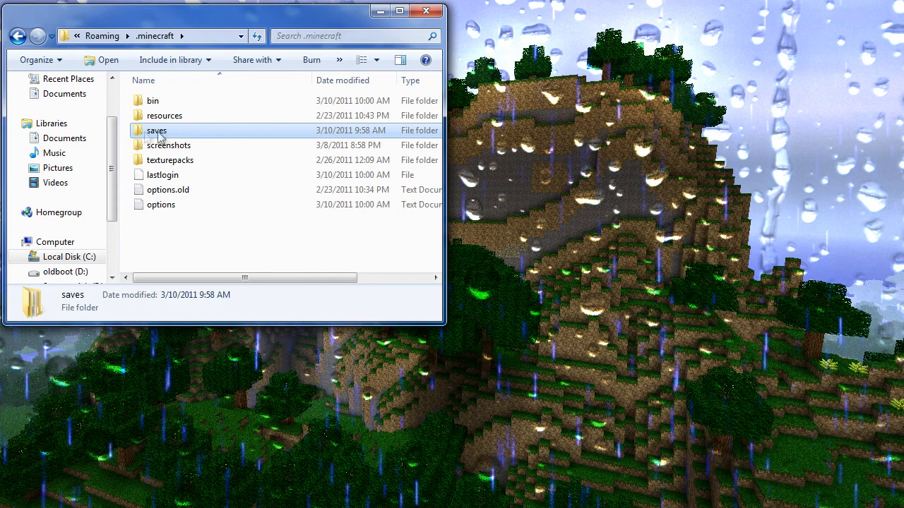
left_click(169, 160)
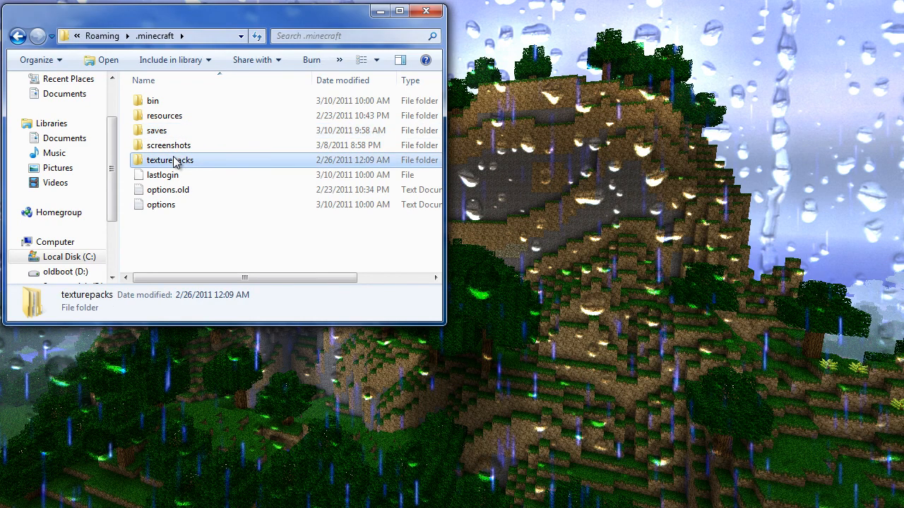
mouse_move(141, 164)
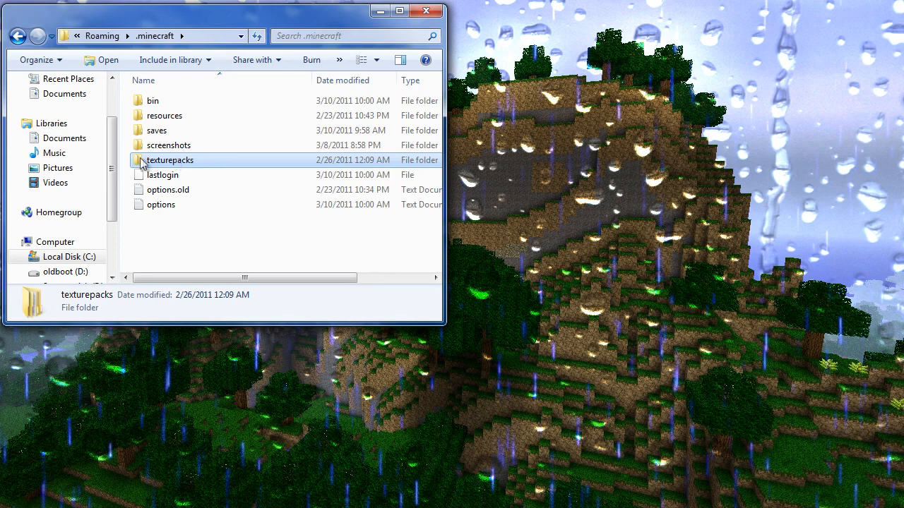
mouse_move(222, 164)
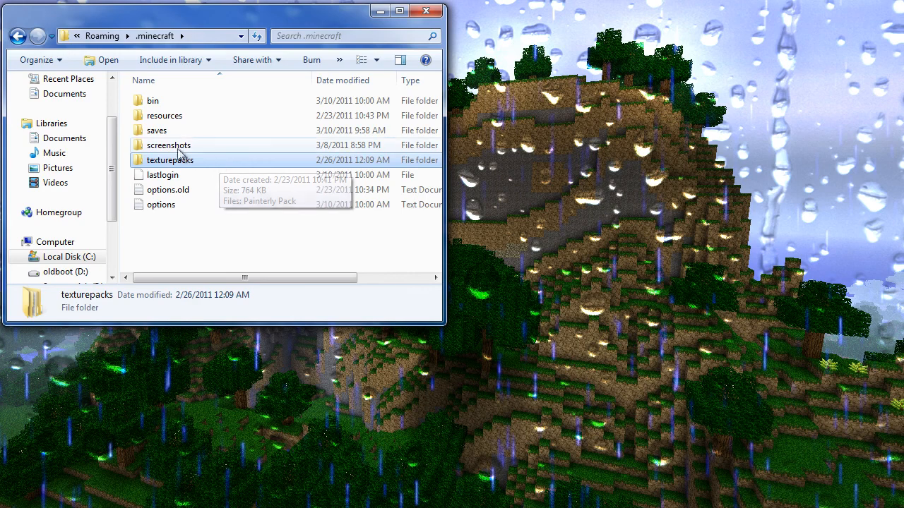
double_click(168, 145)
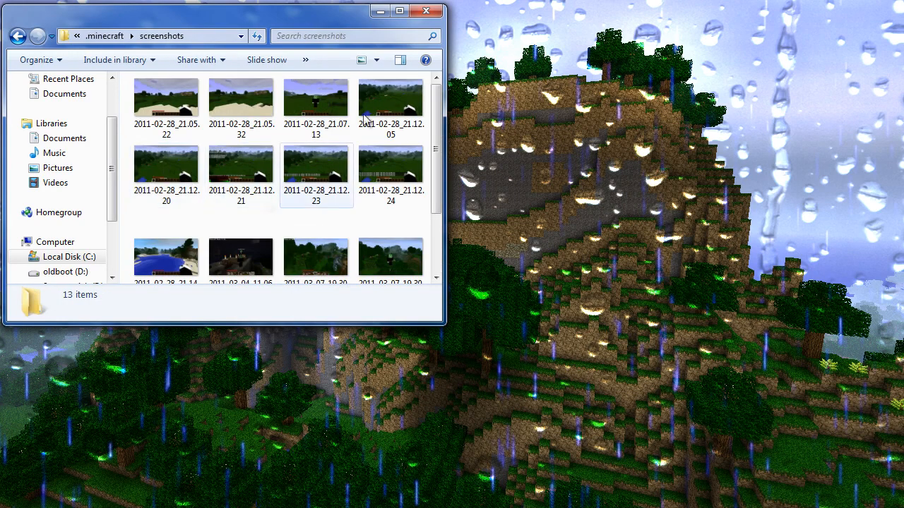
left_click(108, 36)
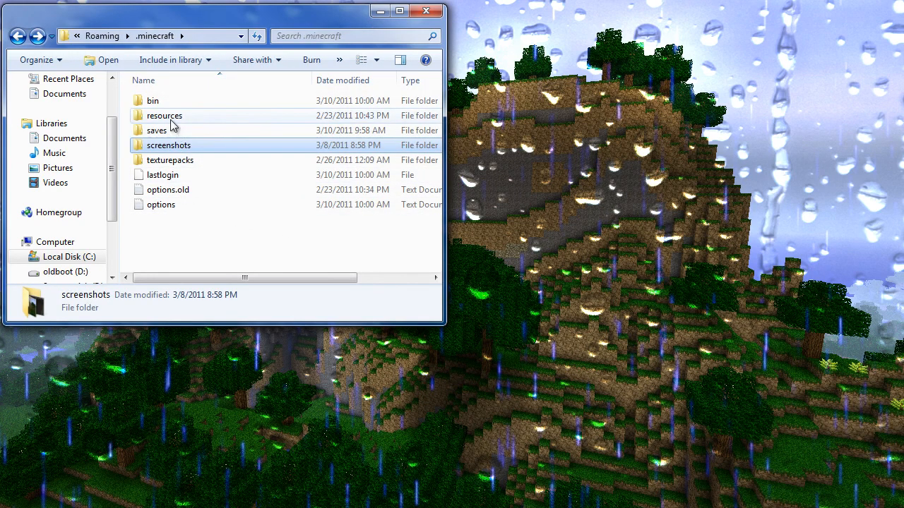
double_click(149, 100)
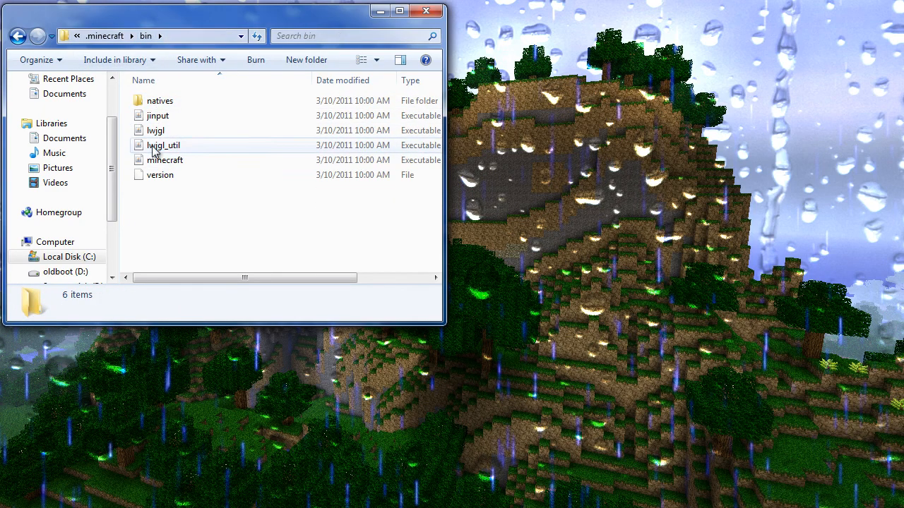
mouse_move(178, 165)
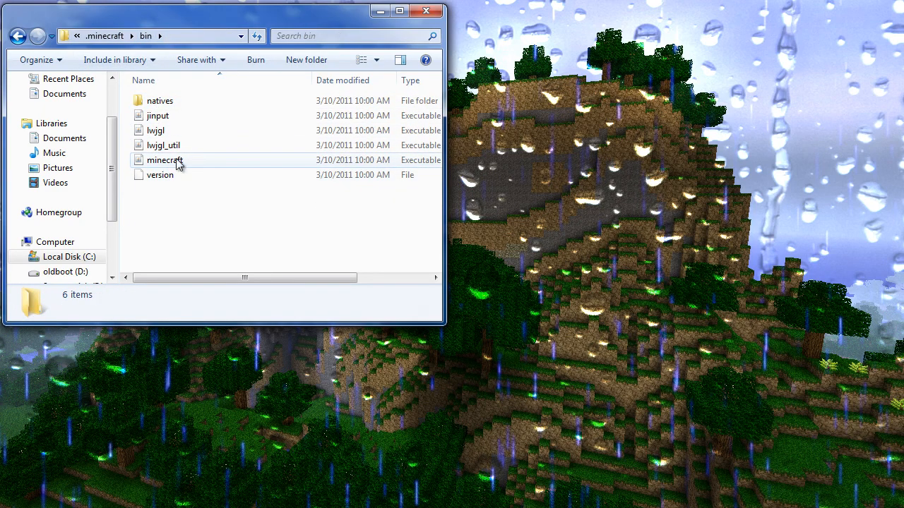
- Select minecraft.jar, an Executable Jar File of 1.19 MB, in the bin folder
left_click(164, 160)
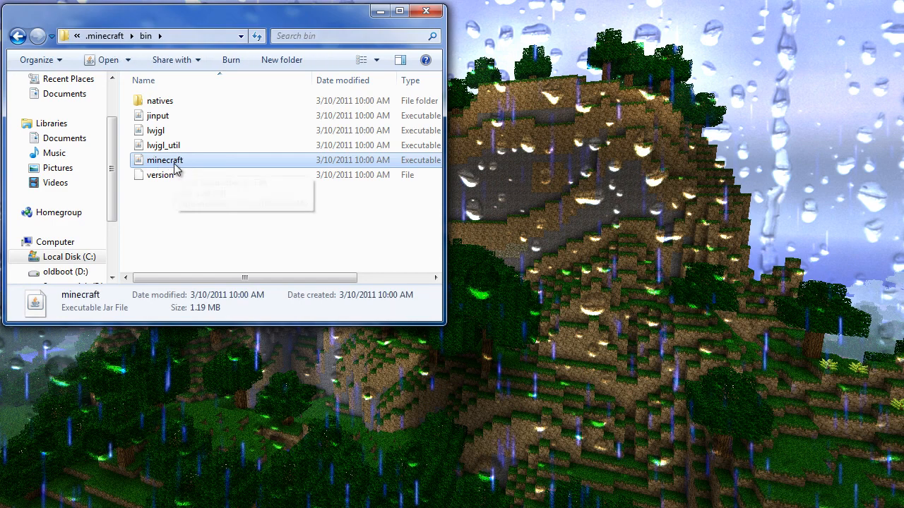
mouse_move(180, 168)
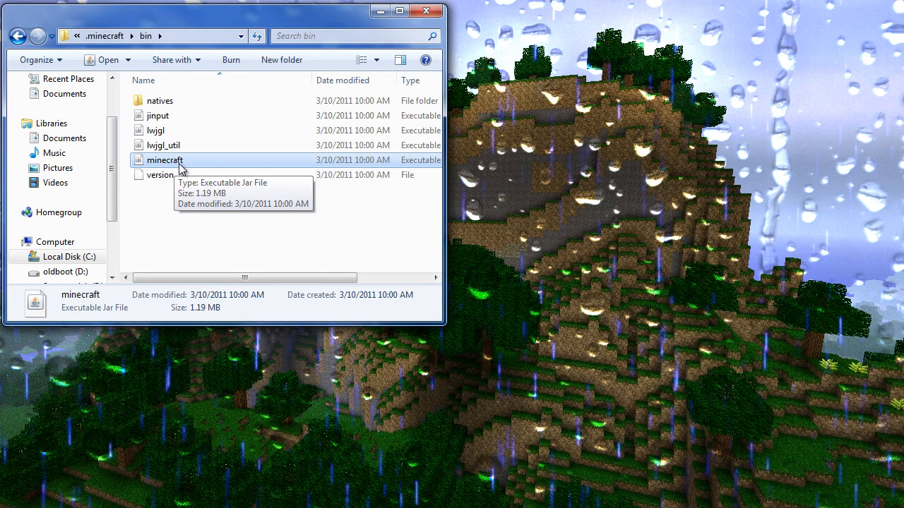
- Open minecraft.jar as an archive through the 7-Zip context menu
right_click(164, 160)
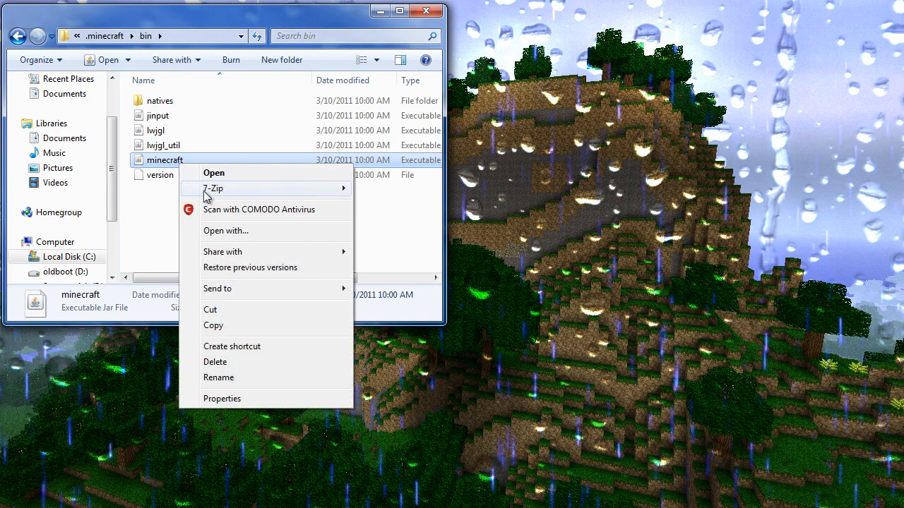
mouse_move(212, 188)
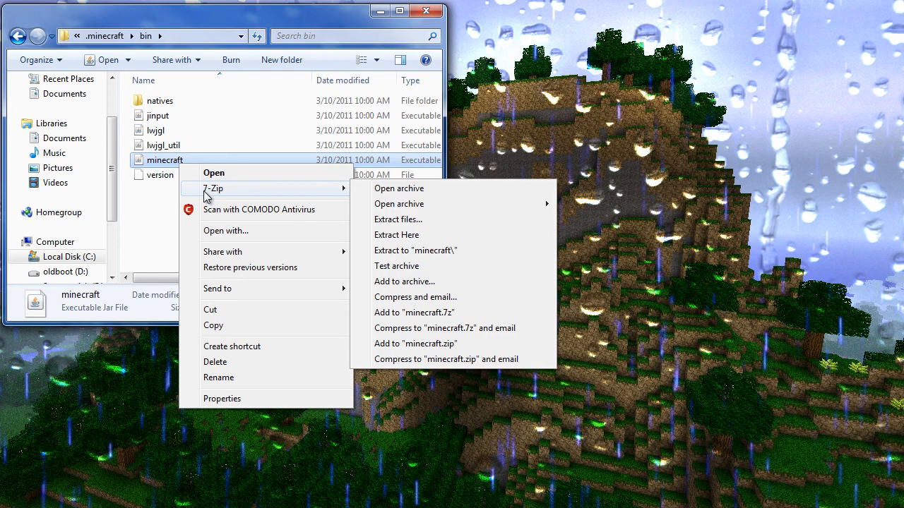
mouse_move(346, 194)
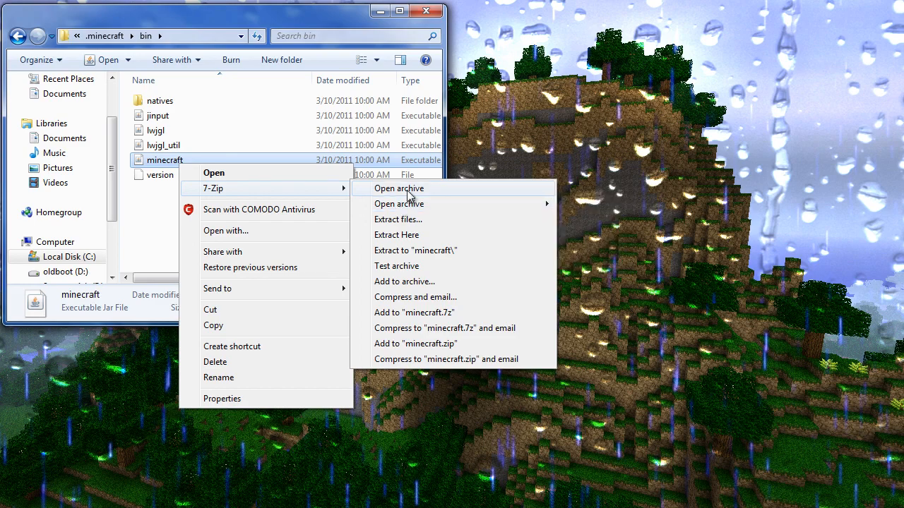
left_click(398, 188)
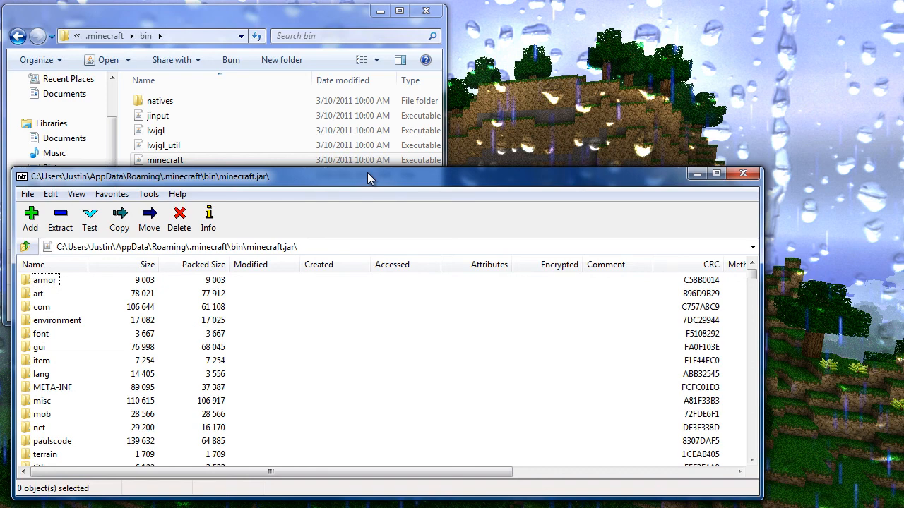
mouse_move(265, 49)
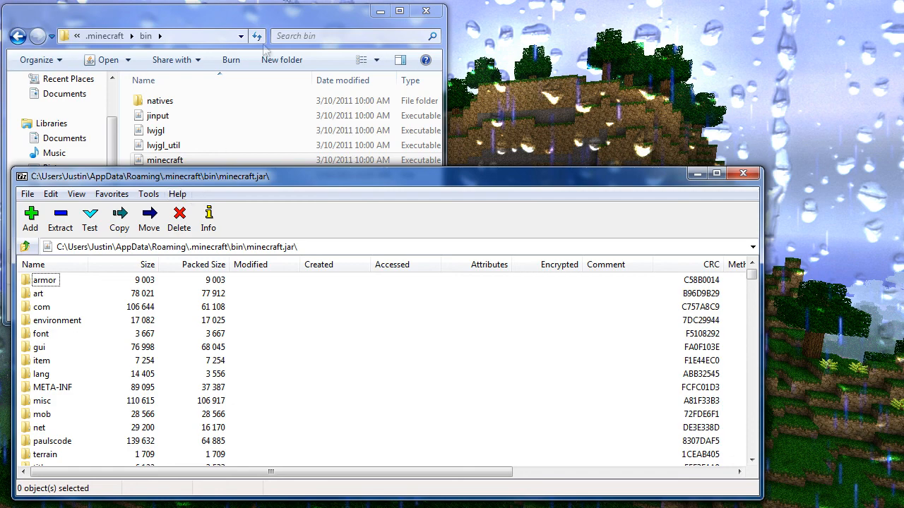
- Bring the bin folder window in front of the 7-Zip archive
left_click(164, 160)
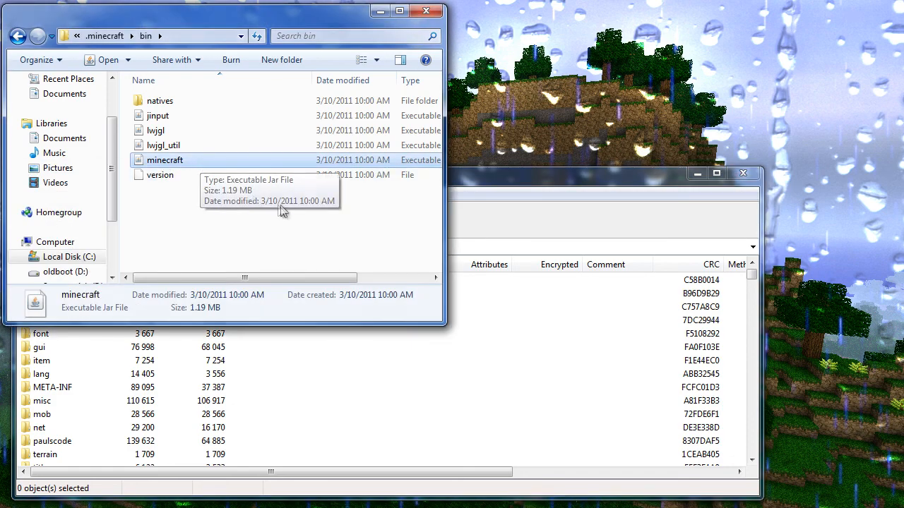
mouse_move(268, 156)
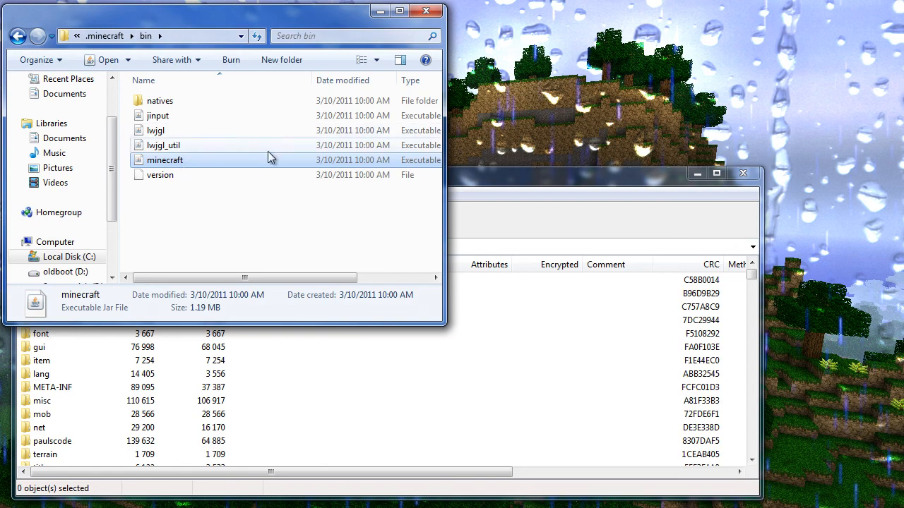
mouse_move(236, 164)
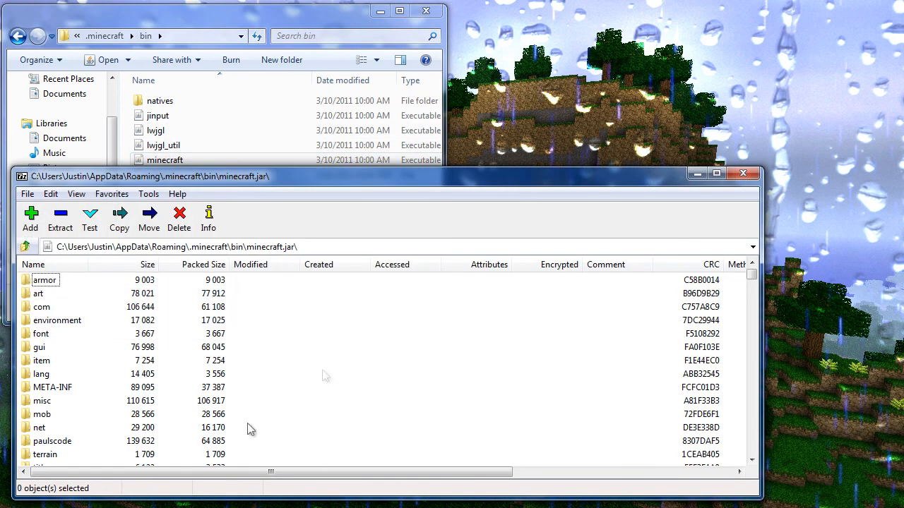
mouse_move(160, 492)
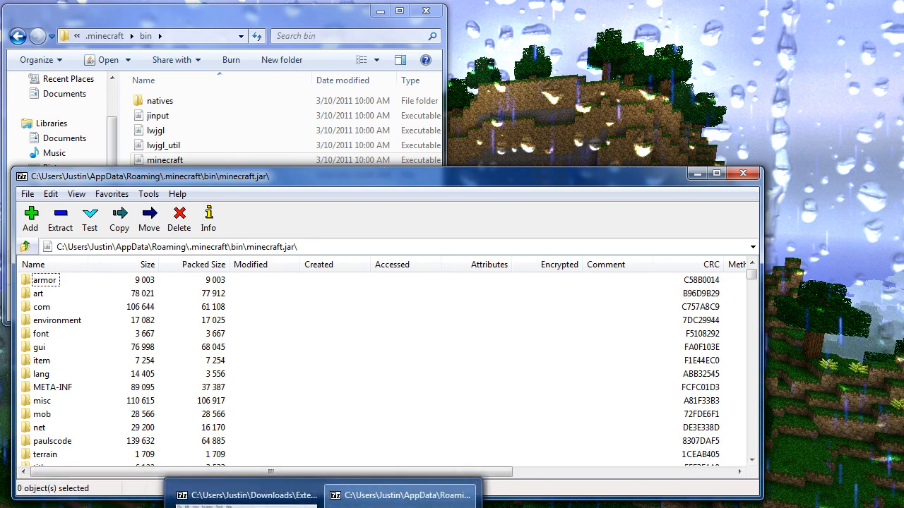
- Drag lk.class from ExtendedReach32.7z into the minecraft.jar archive
left_click(244, 495)
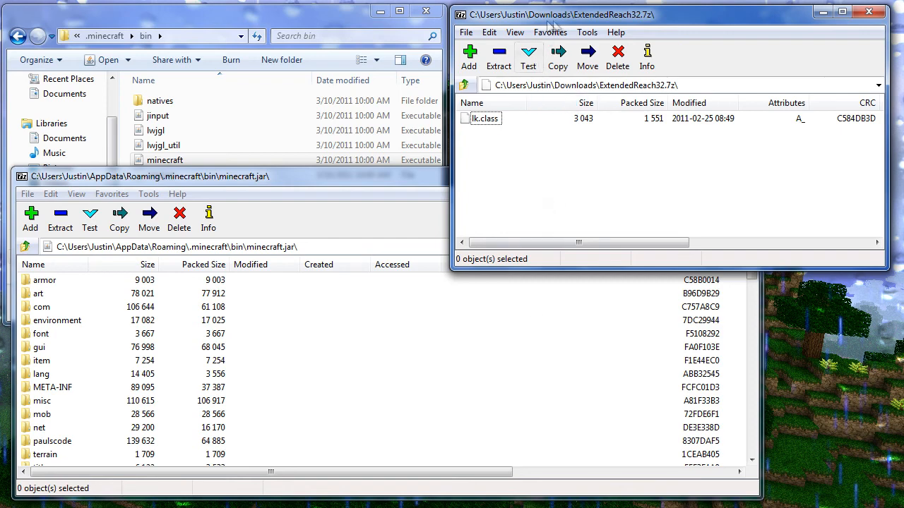
mouse_move(576, 21)
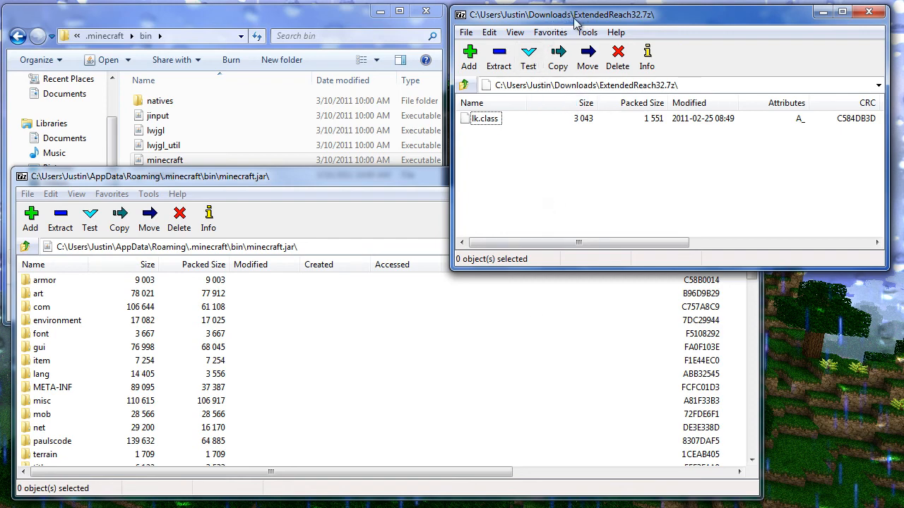
mouse_move(653, 24)
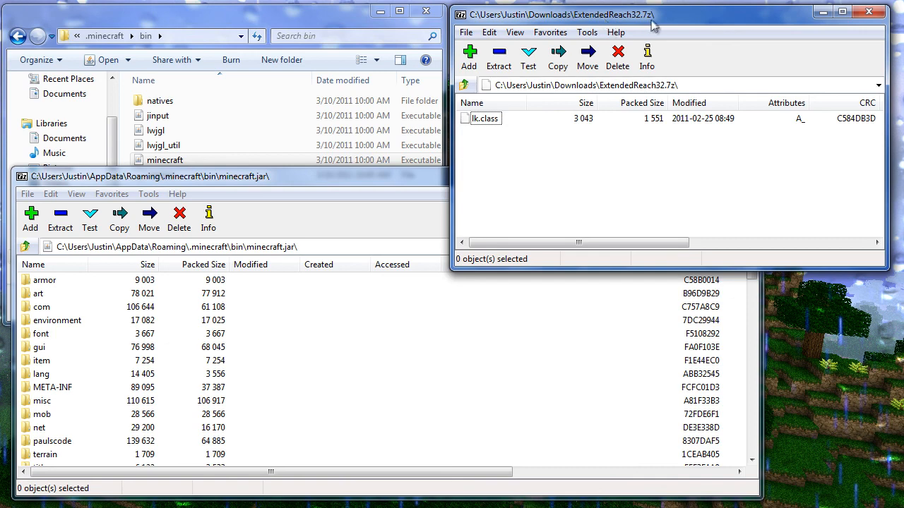
mouse_move(499, 56)
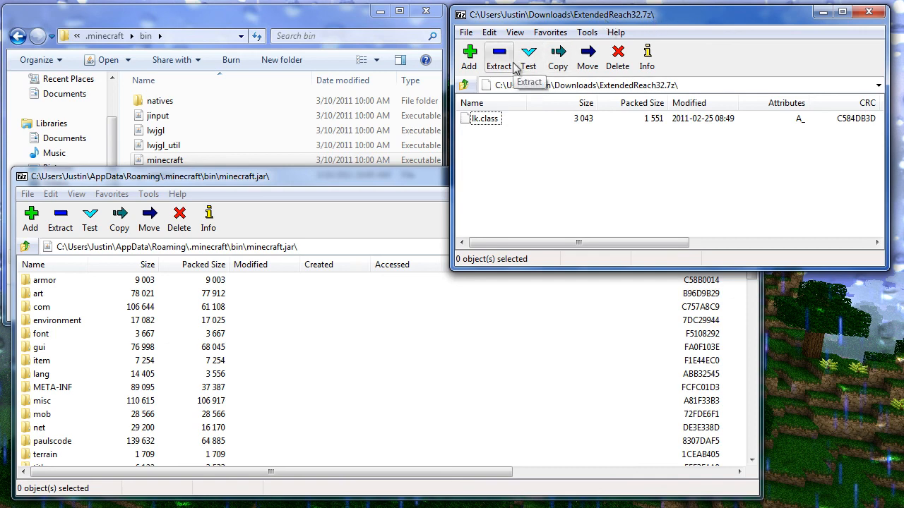
mouse_move(535, 227)
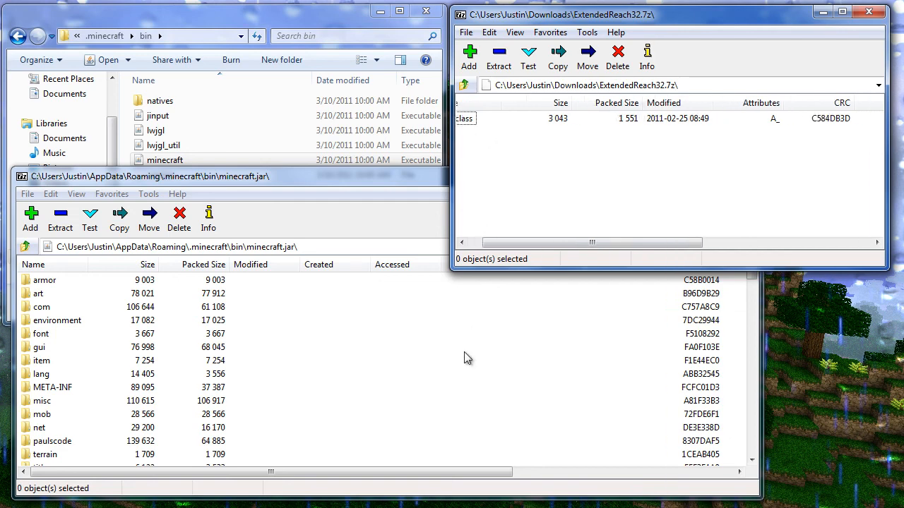
left_click(466, 118)
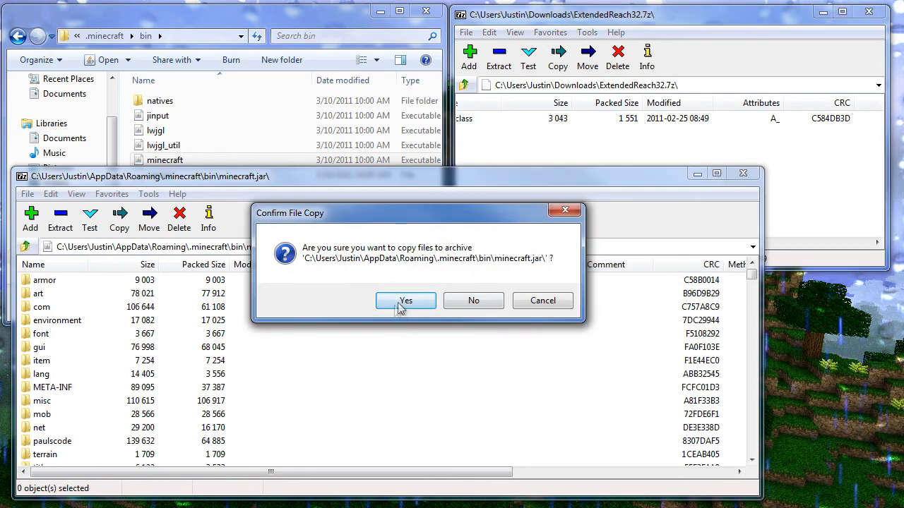
- Confirm the lk.class copy, delete META-INF, close the jar and launch Minecraft
left_click(405, 300)
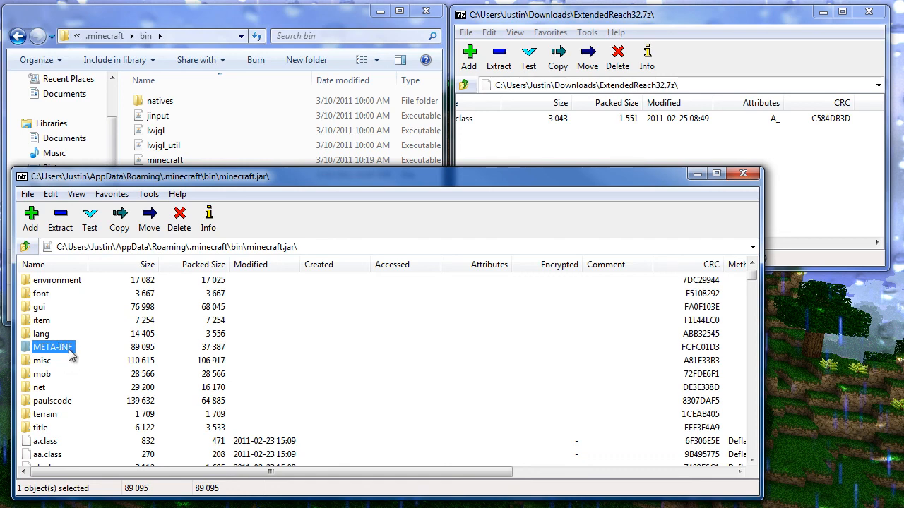
left_click(178, 219)
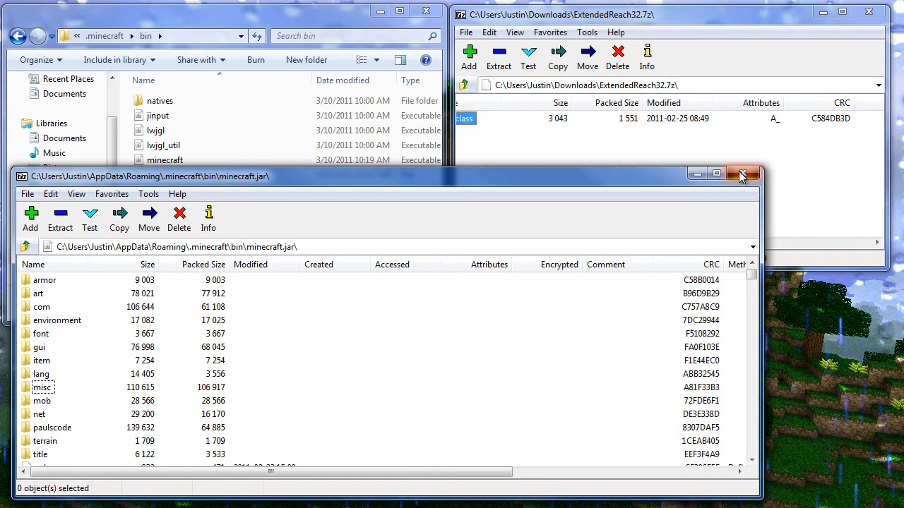
left_click(743, 174)
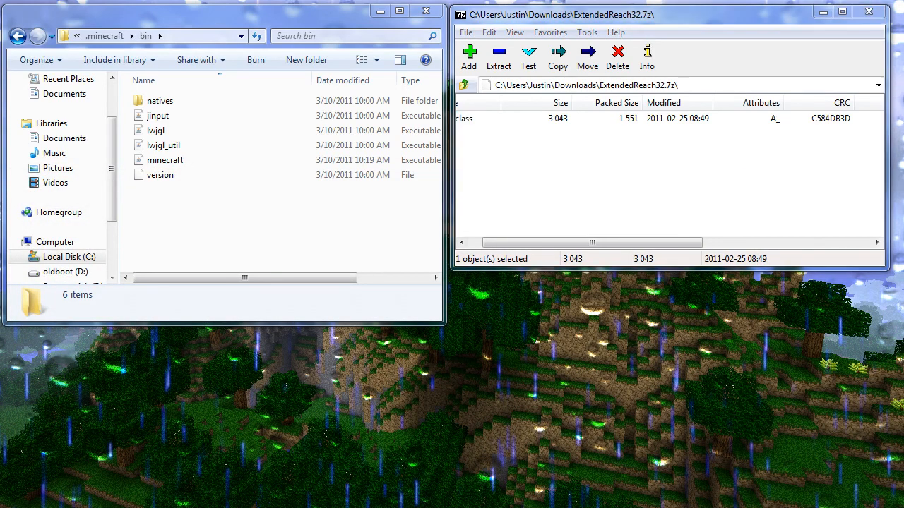
double_click(165, 159)
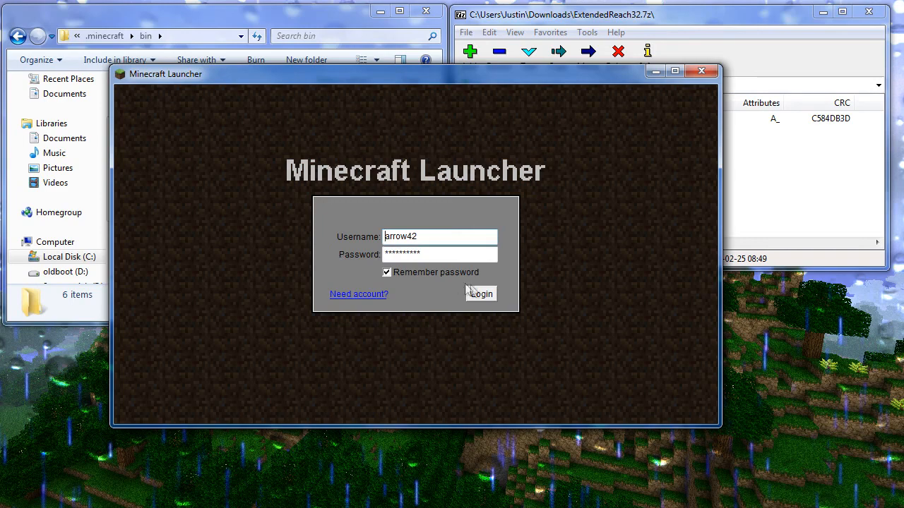
- Log in and play the Intro world in Minecraft Beta 1.3_01
left_click(481, 293)
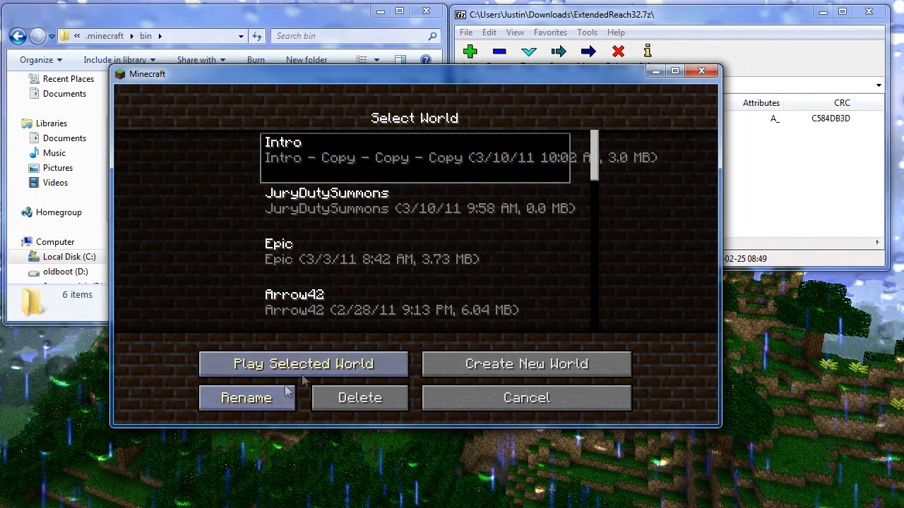
left_click(303, 364)
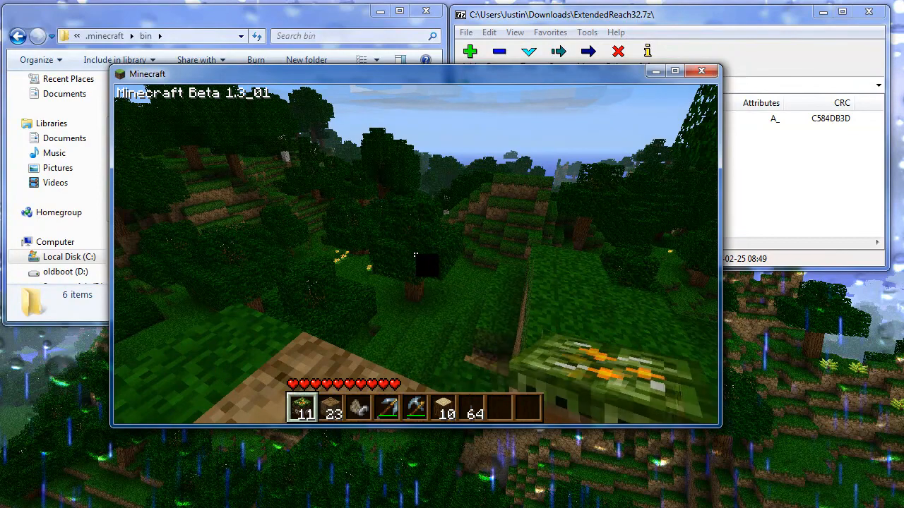
mouse_move(415, 254)
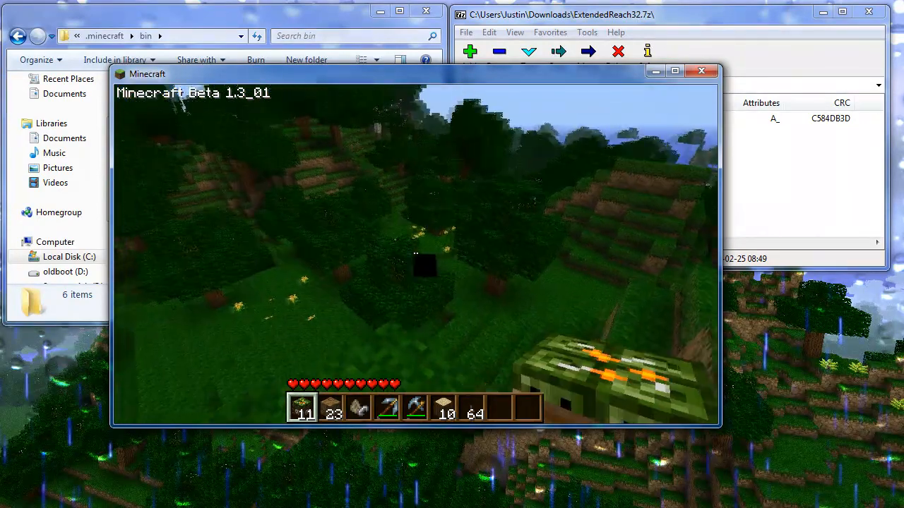